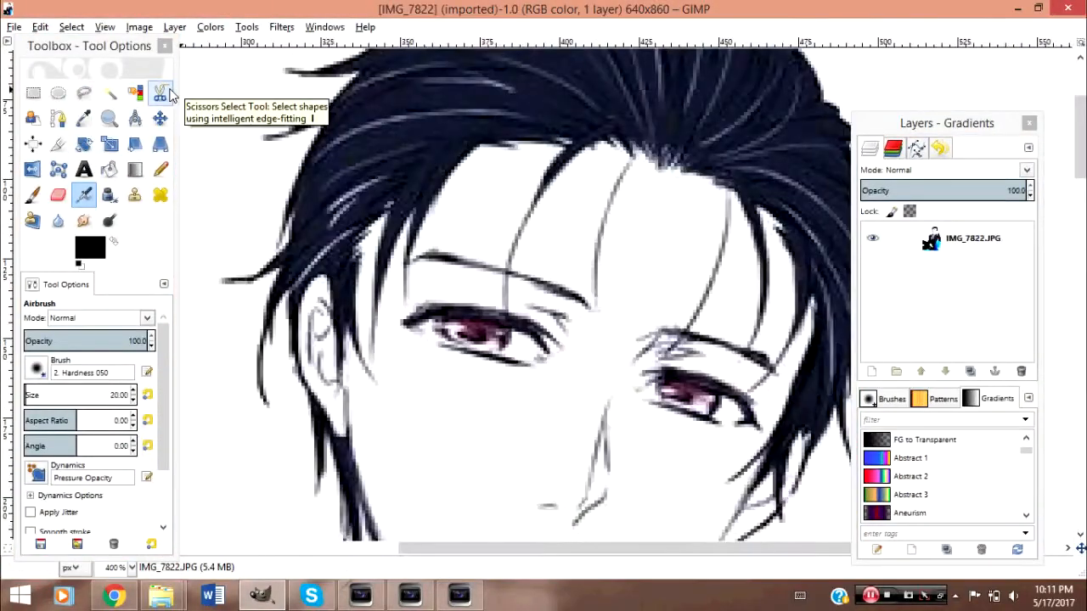
# - Select and smudge away the stray sketch lines on the forehead, sampling the skin colour
pyautogui.click(83, 91)
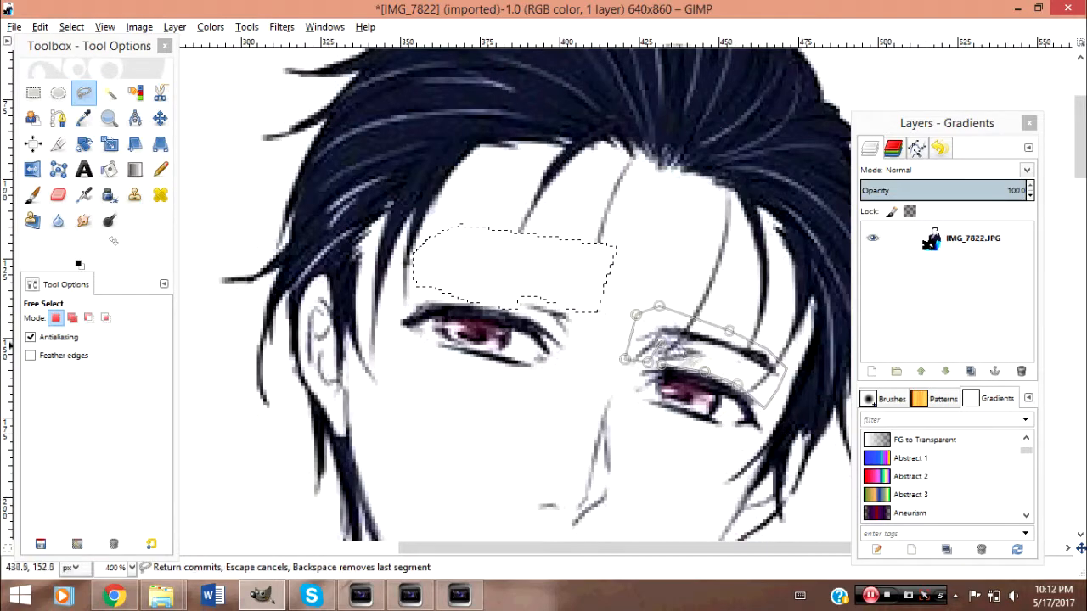
pyautogui.click(83, 221)
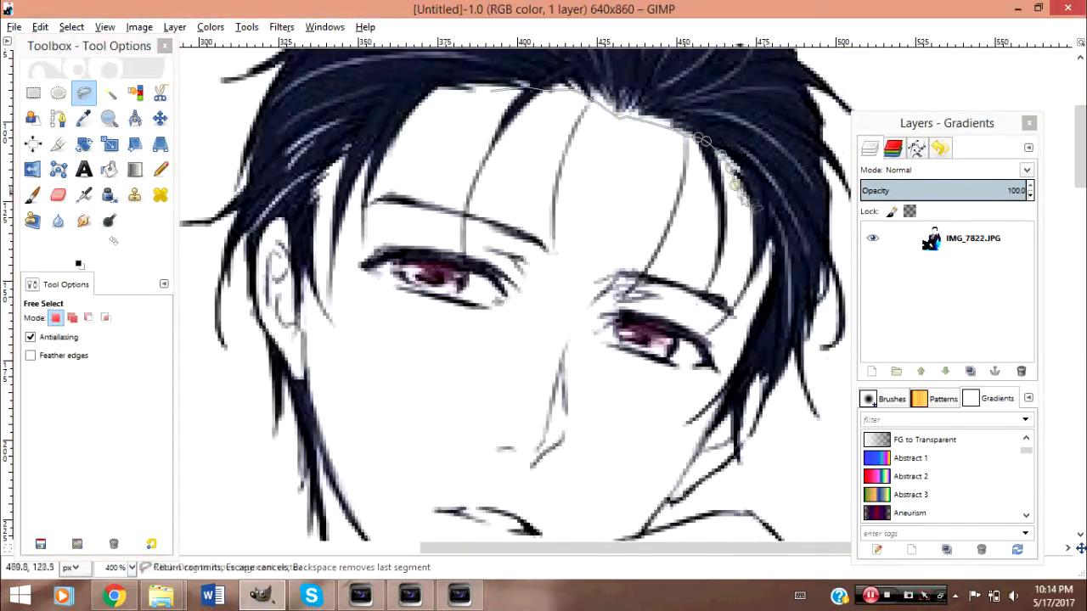
pyautogui.click(83, 221)
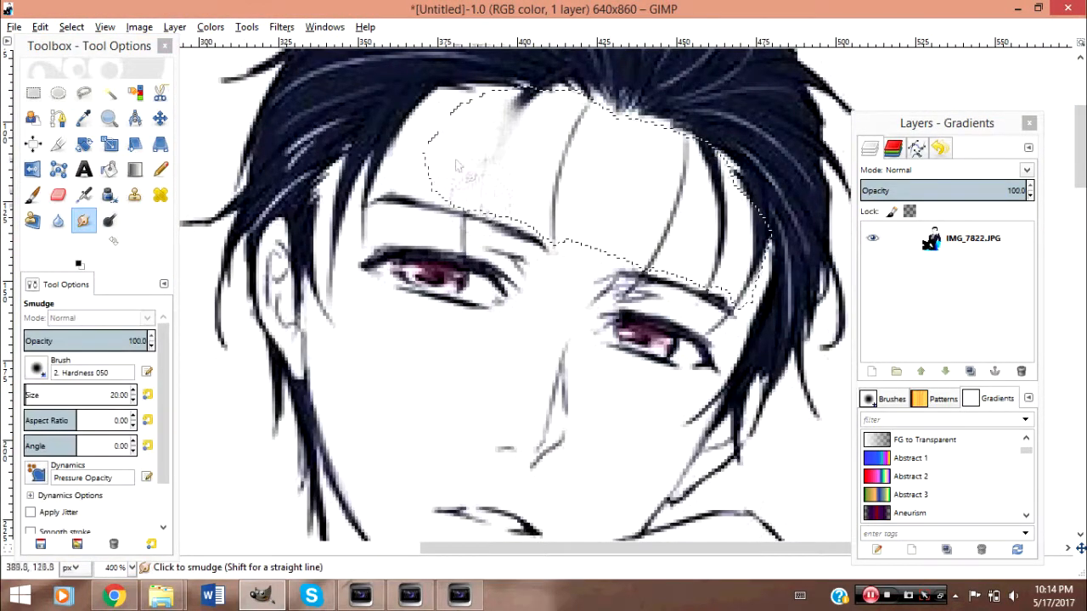
pyautogui.click(83, 119)
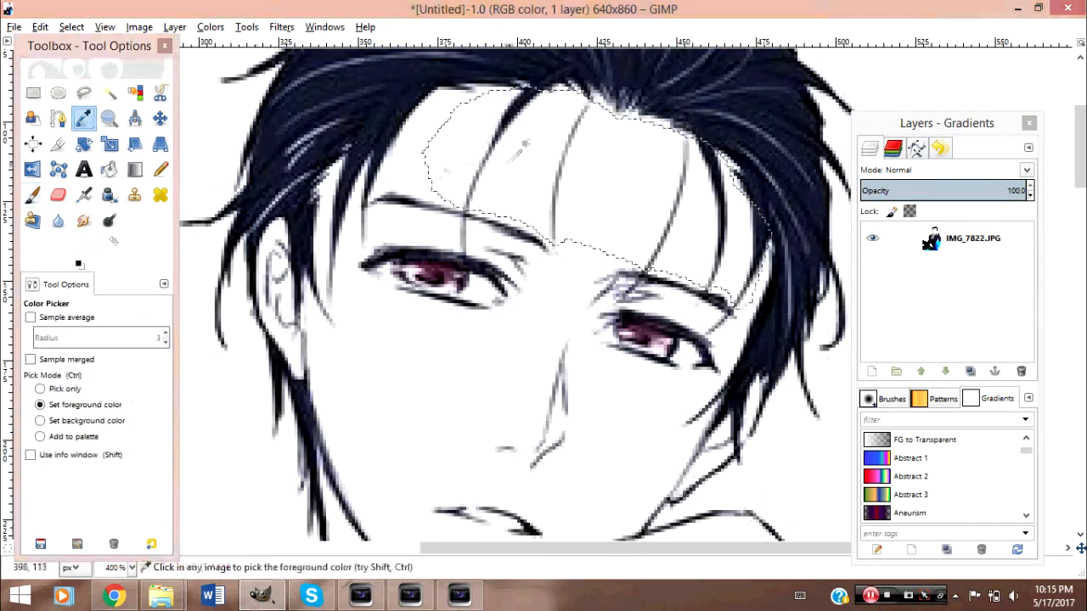
# - Select and smudge out the stray lines along the chin
pyautogui.click(83, 92)
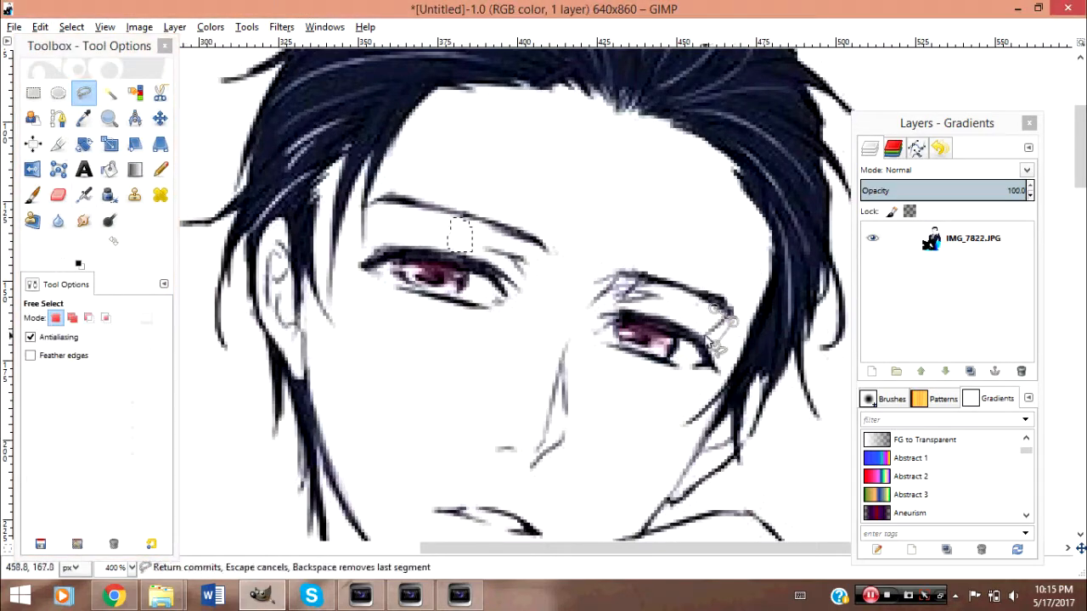
pyautogui.click(32, 196)
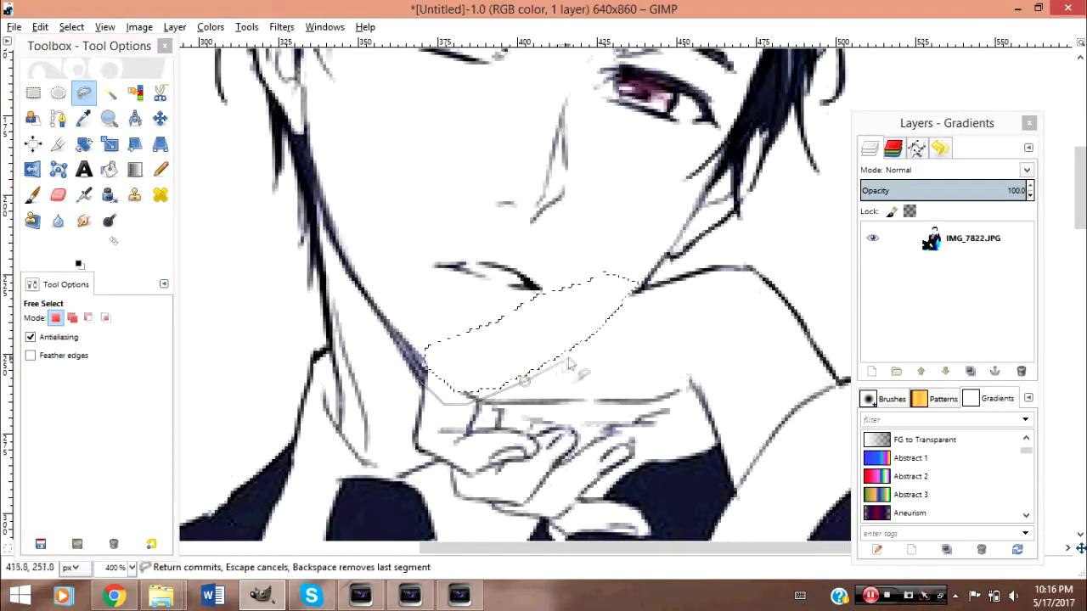
pyautogui.click(83, 221)
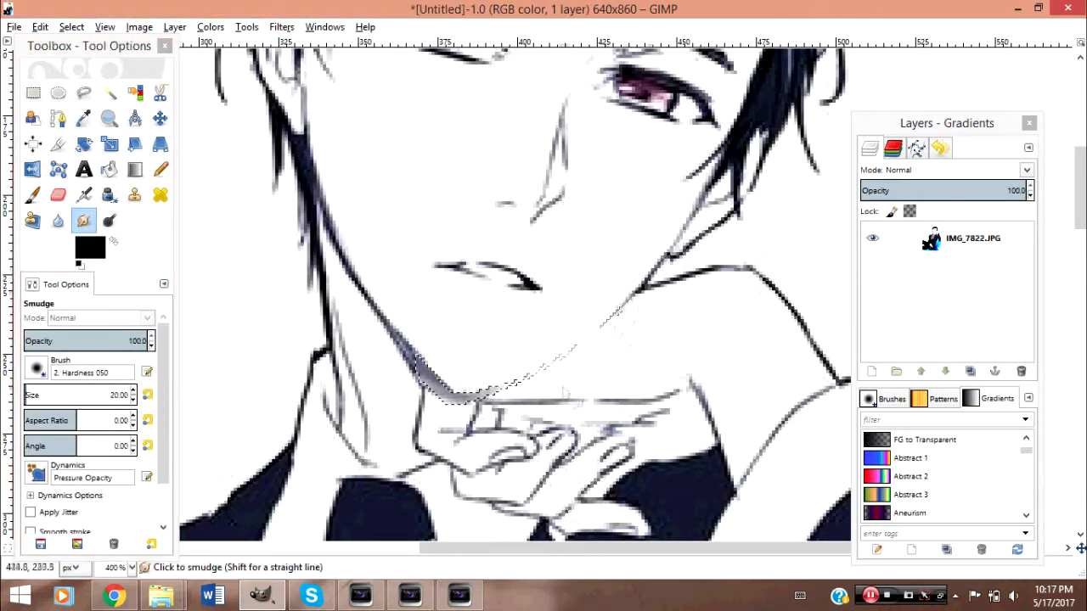
# - Paint and smudge over the remaining stray lines near the chin and eyebrows
pyautogui.click(83, 93)
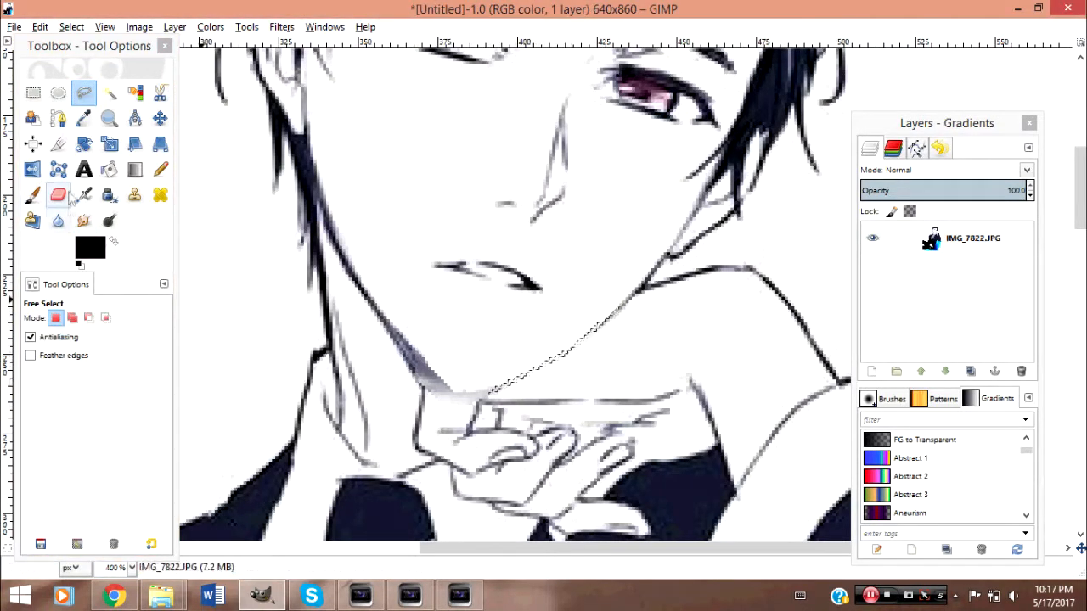
pyautogui.click(32, 194)
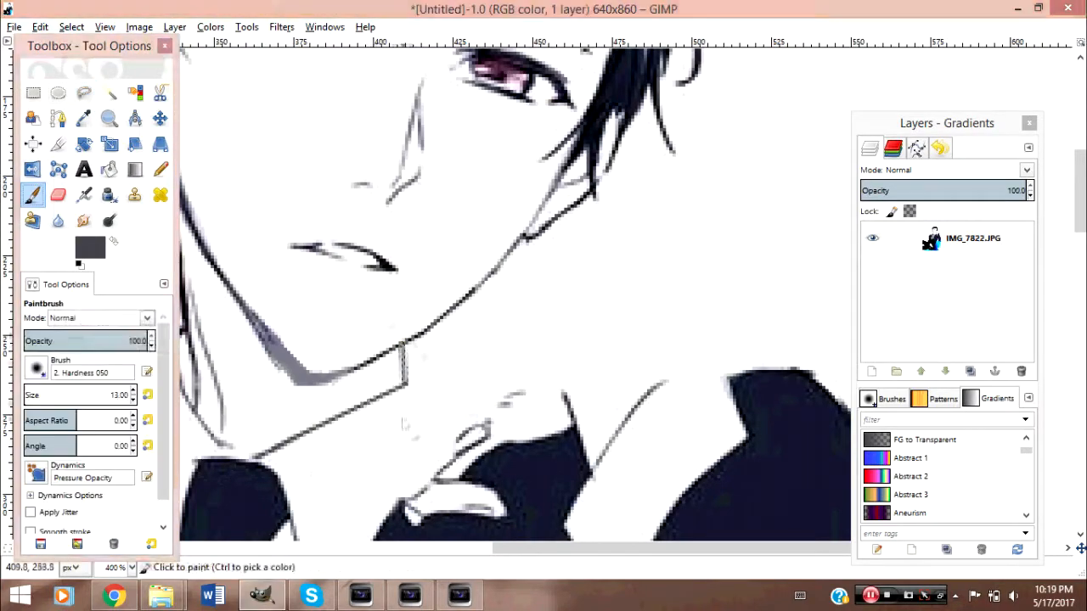
pyautogui.click(71, 27)
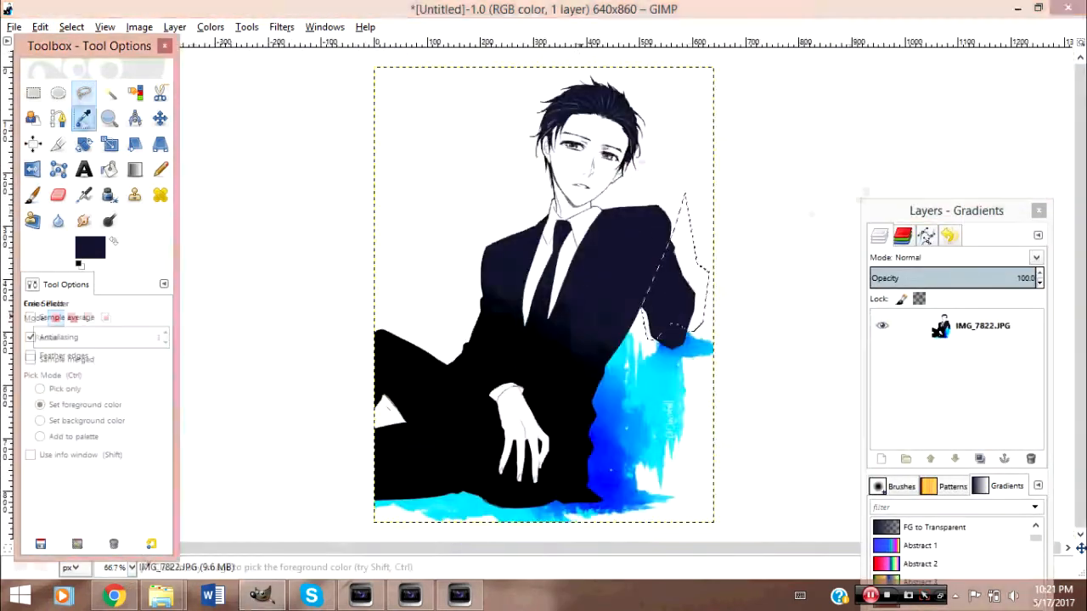
pyautogui.click(83, 221)
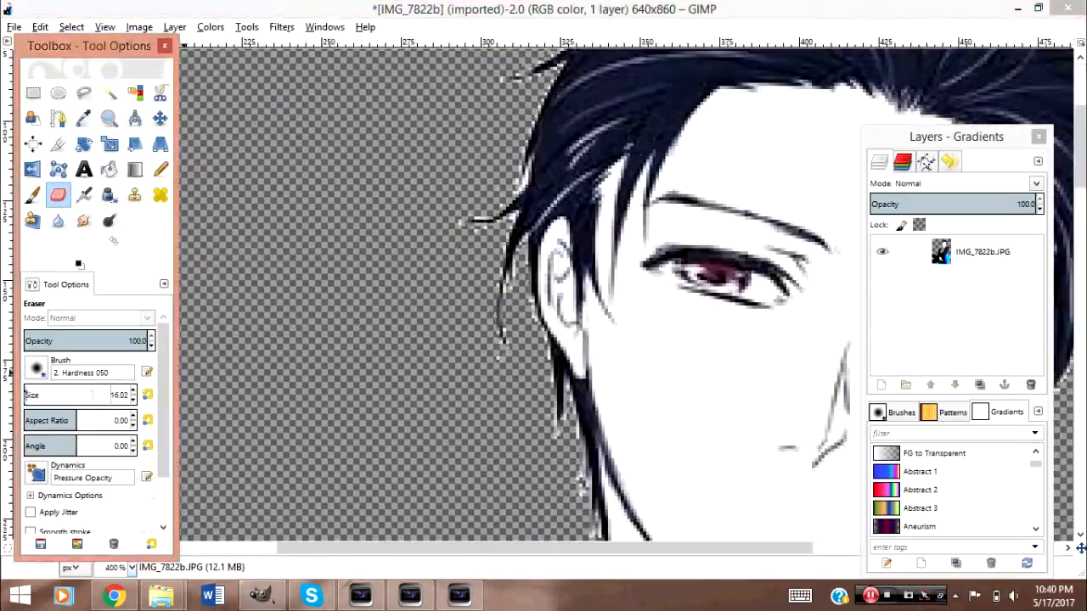
# - Outline and erase the white fringe along the crown of the hair to transparency
pyautogui.click(84, 92)
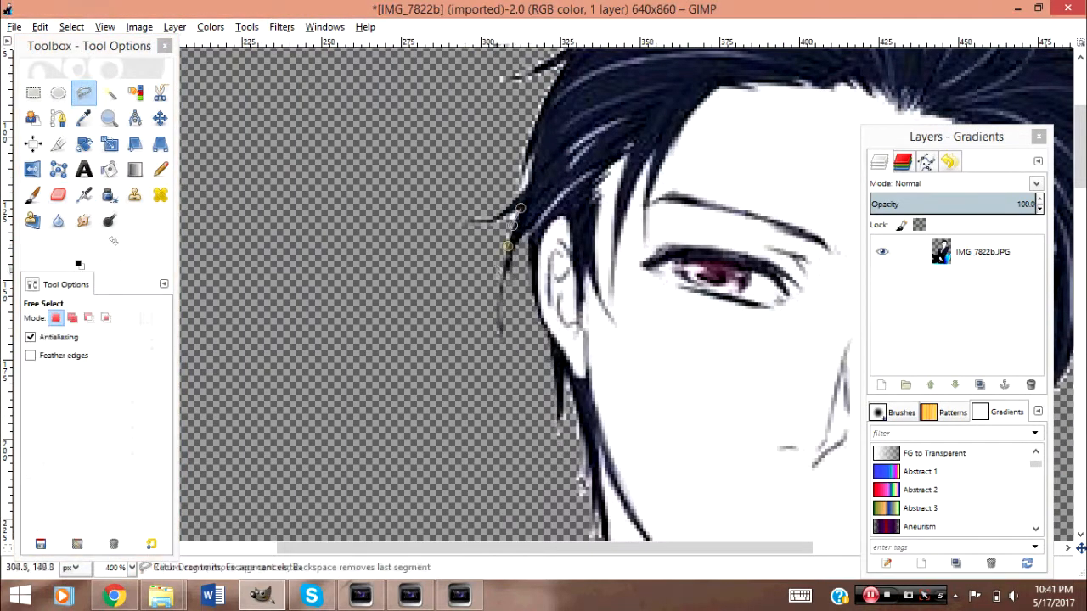
pyautogui.click(57, 194)
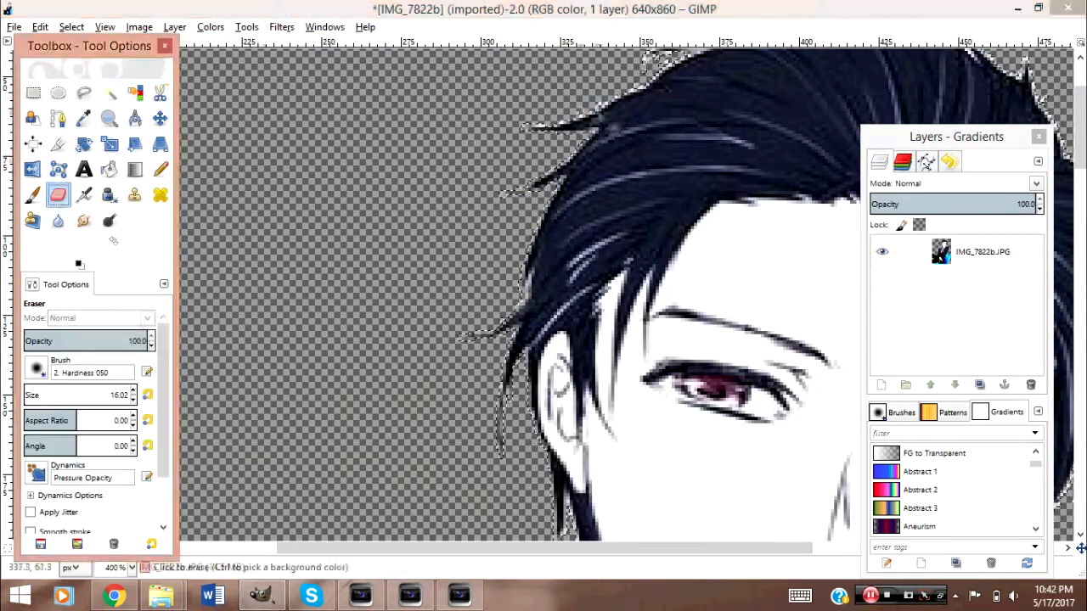
pyautogui.click(83, 92)
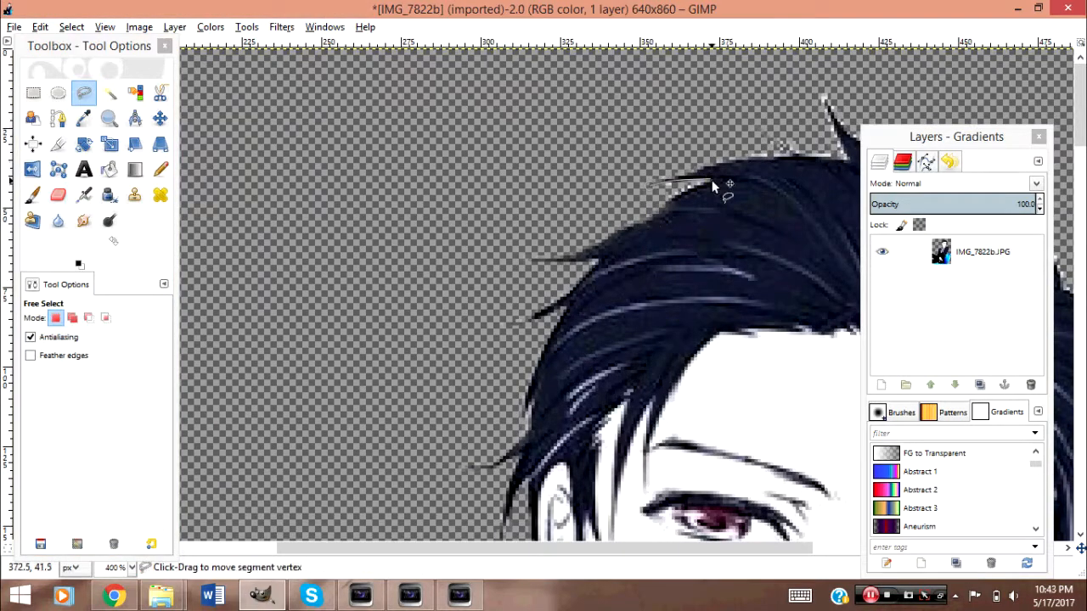
pyautogui.click(57, 194)
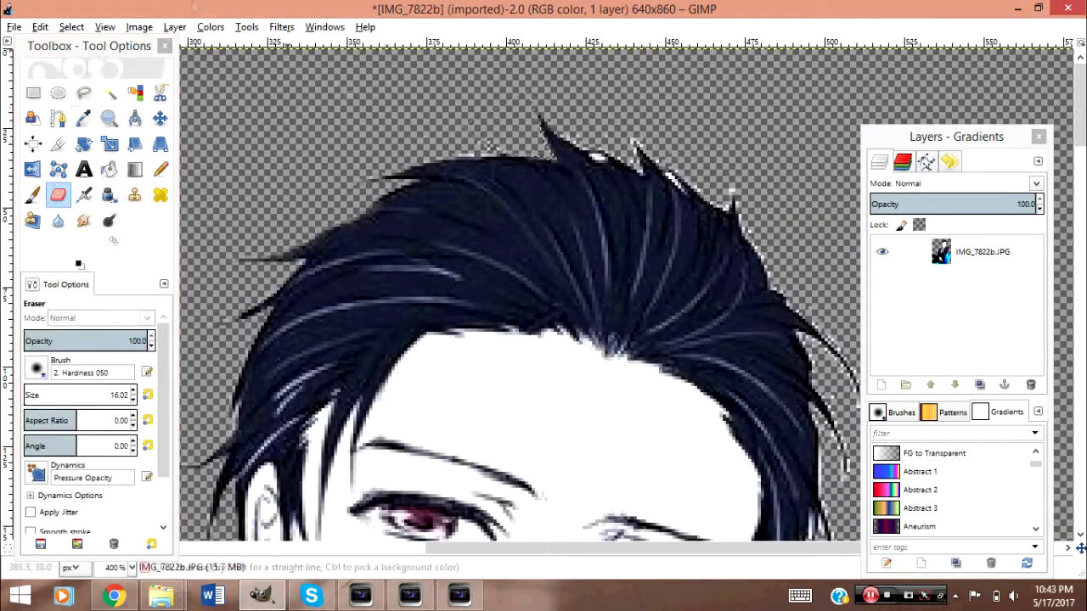
# - Erase the leftover white pixels along the hair edge and right cheek
pyautogui.click(83, 94)
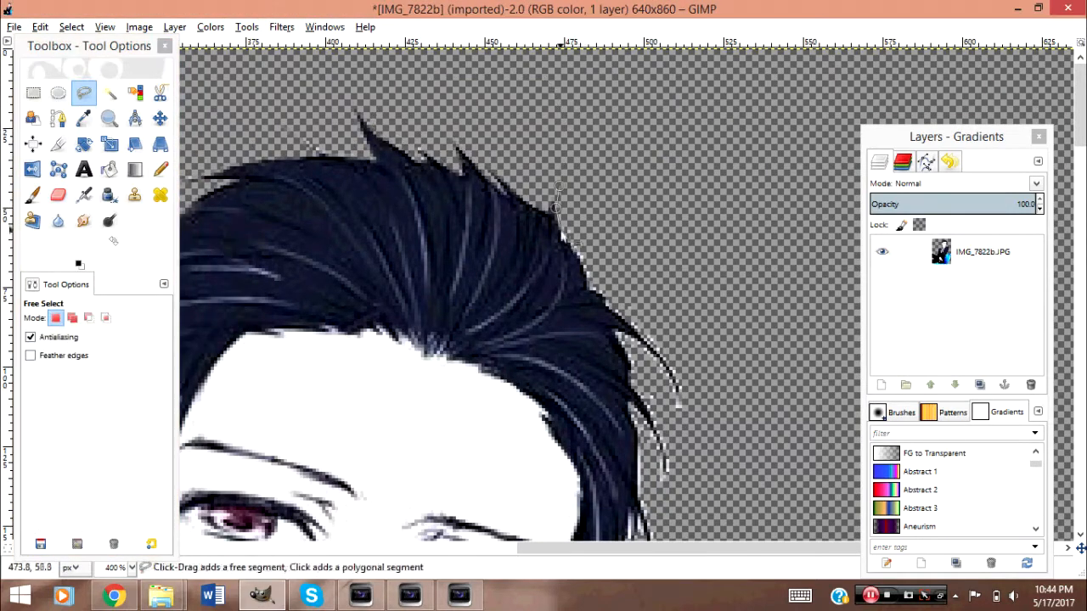
pyautogui.click(58, 194)
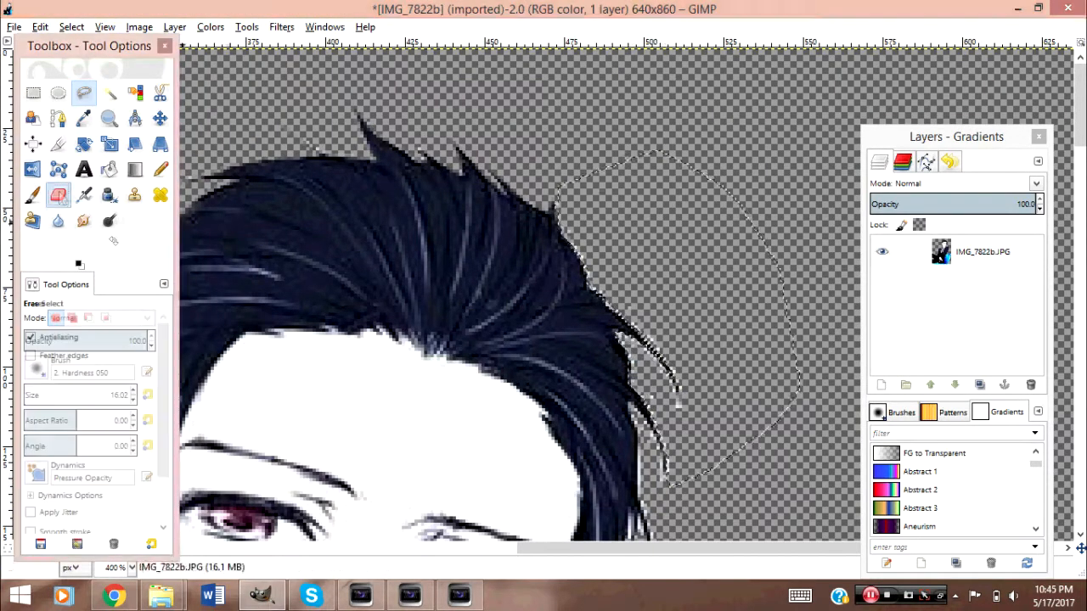
pyautogui.click(57, 194)
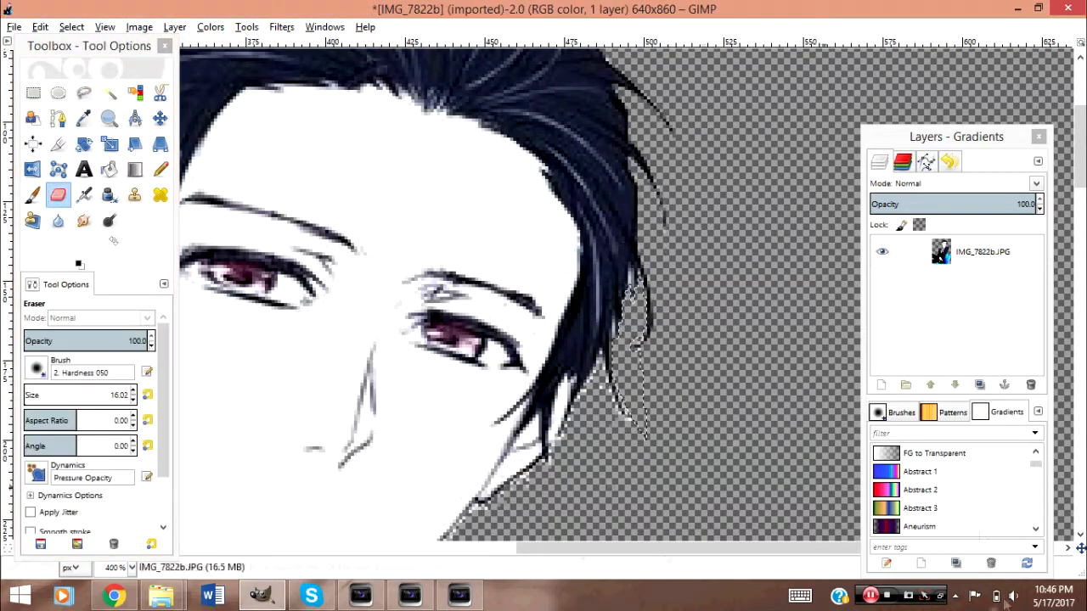
pyautogui.click(84, 94)
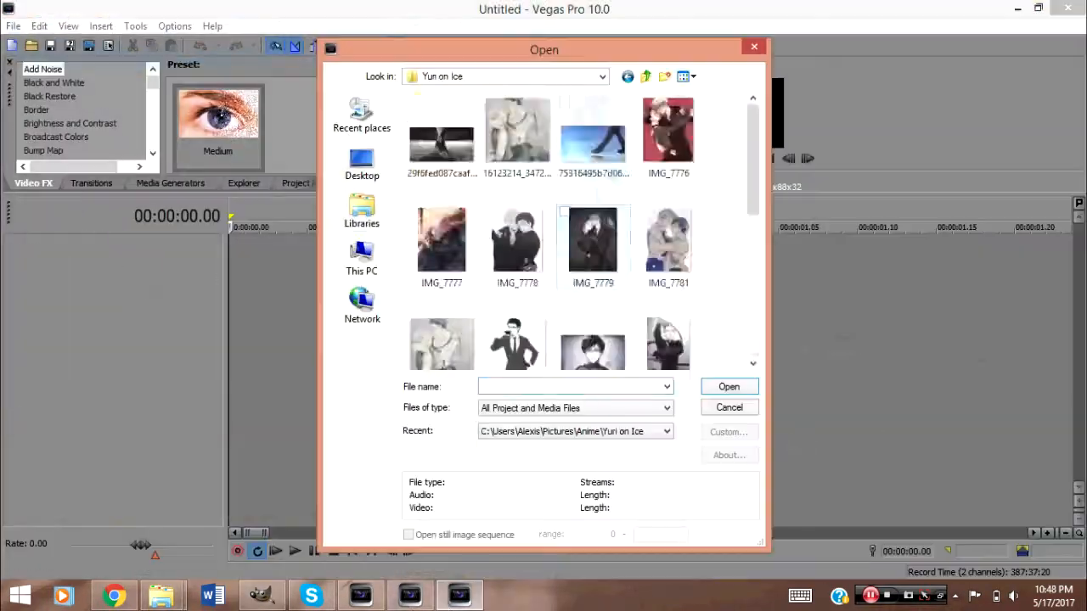
# - Choose an anime portrait from the Yuri on Ice pictures folder to import
pyautogui.click(726, 387)
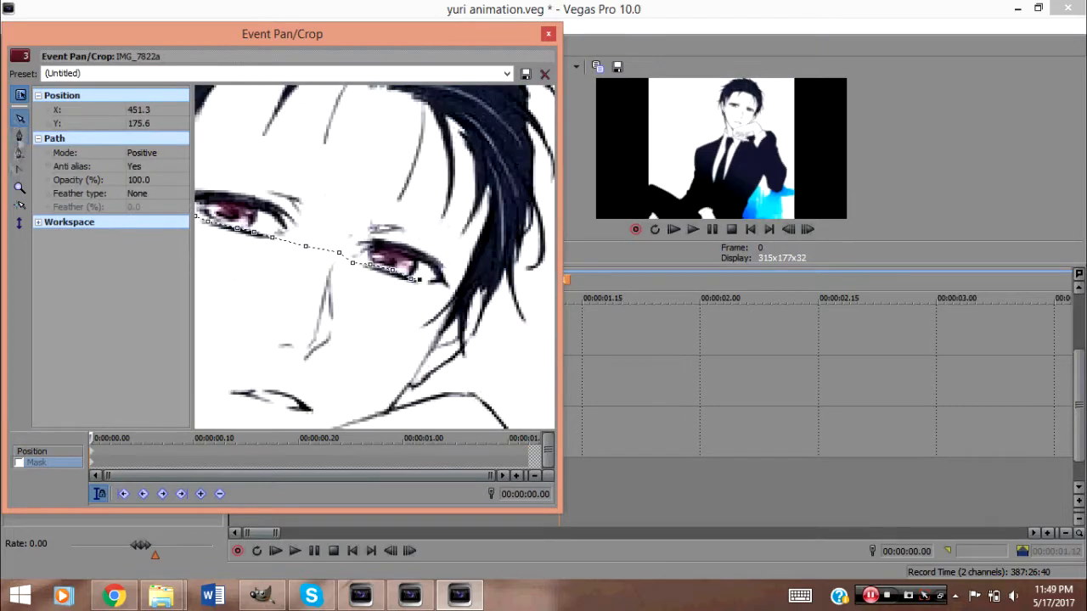
# - Trace mask path points across the character's eyes and add pan/crop position keyframes
pyautogui.click(547, 34)
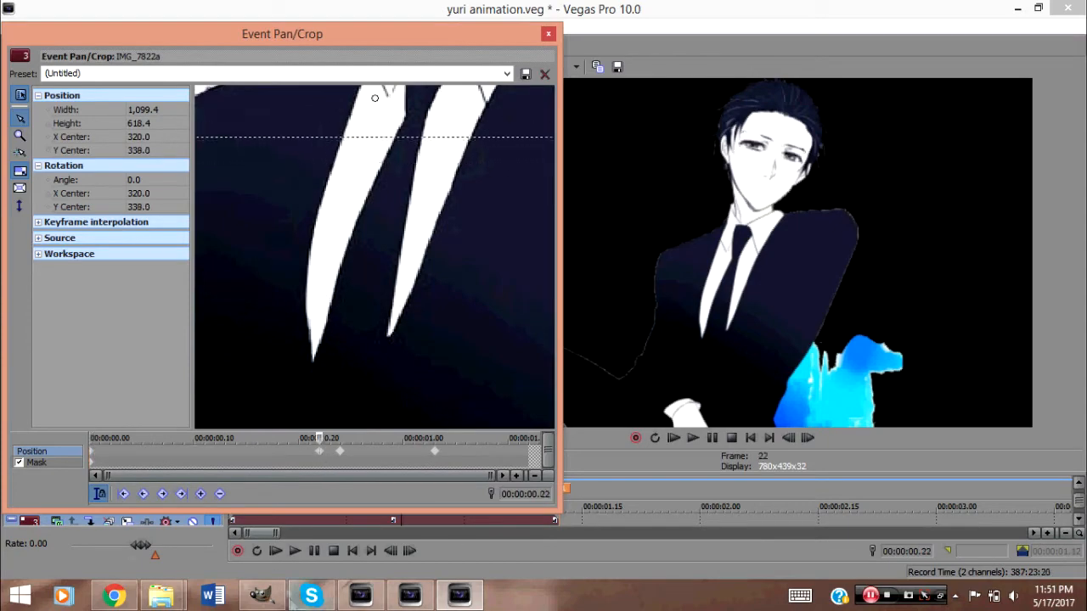
pyautogui.click(547, 34)
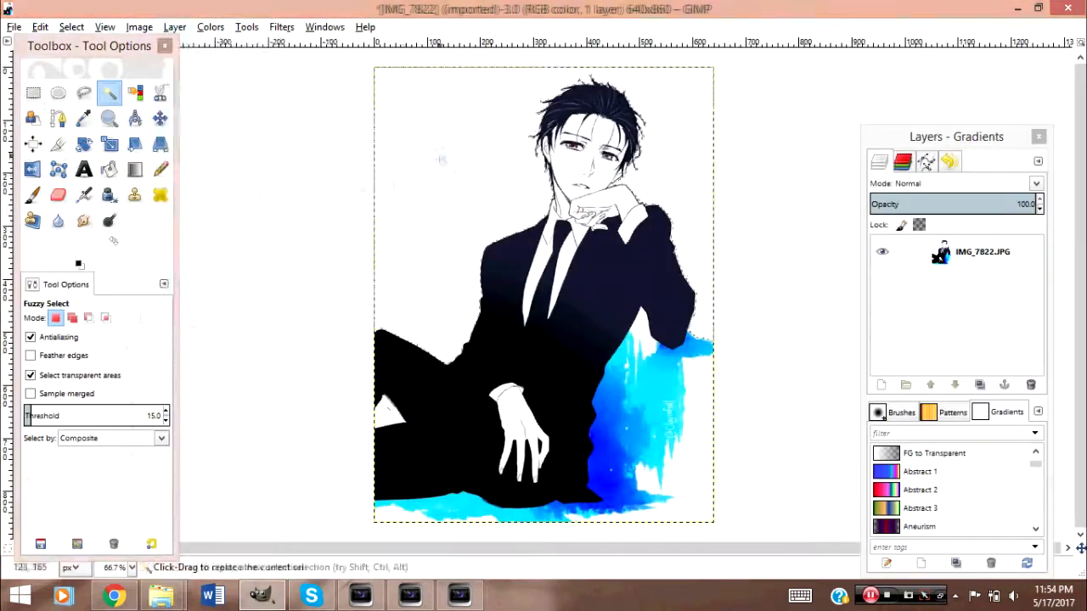
pyautogui.click(57, 196)
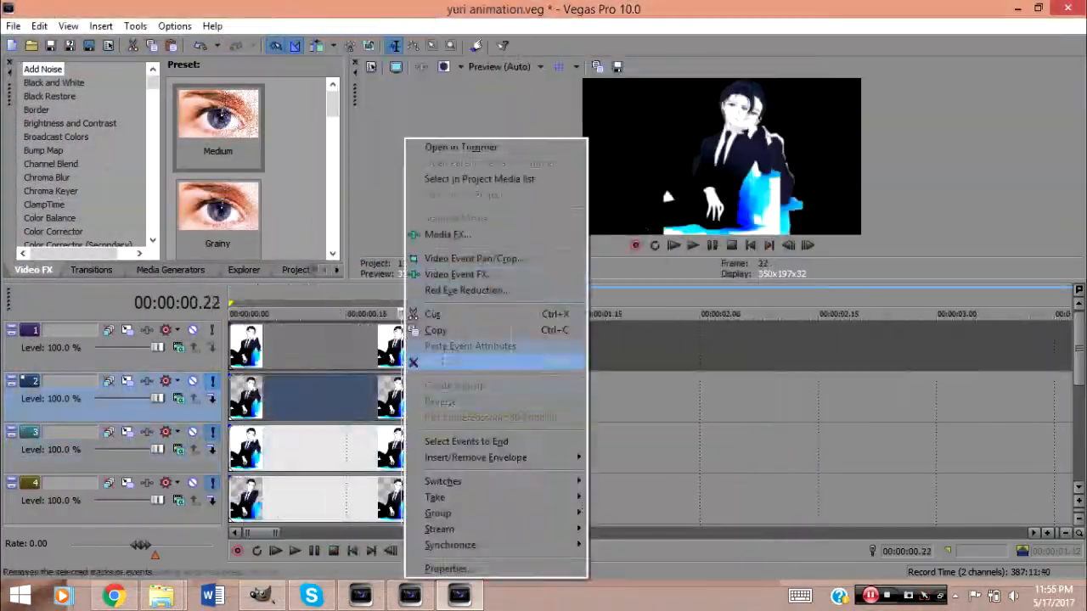
# - In the event's Pan/Crop, add mask path points along the dark jacket edge
pyautogui.click(472, 258)
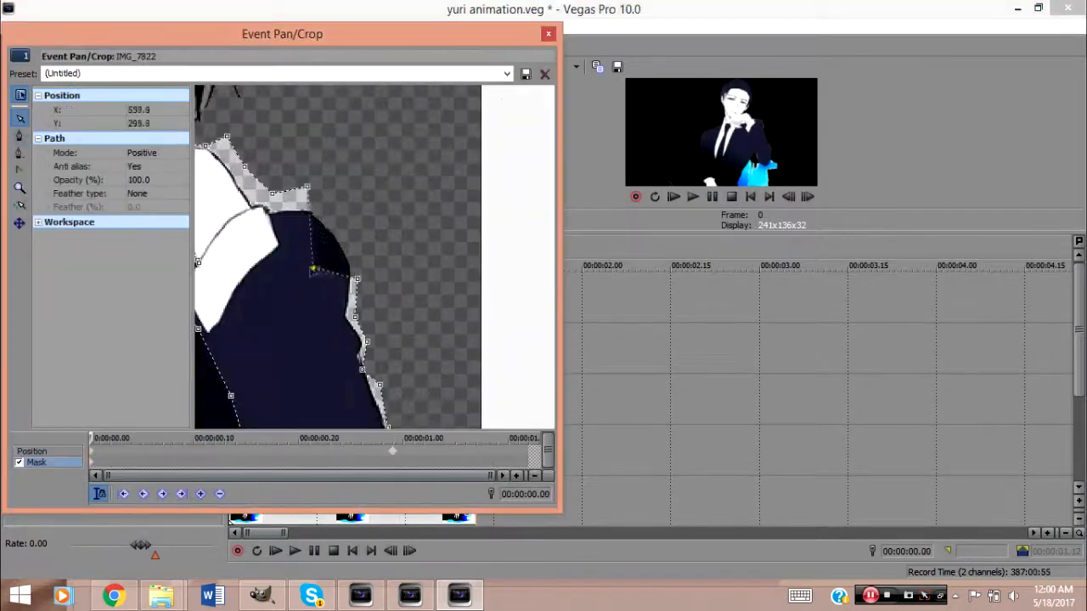
pyautogui.click(547, 34)
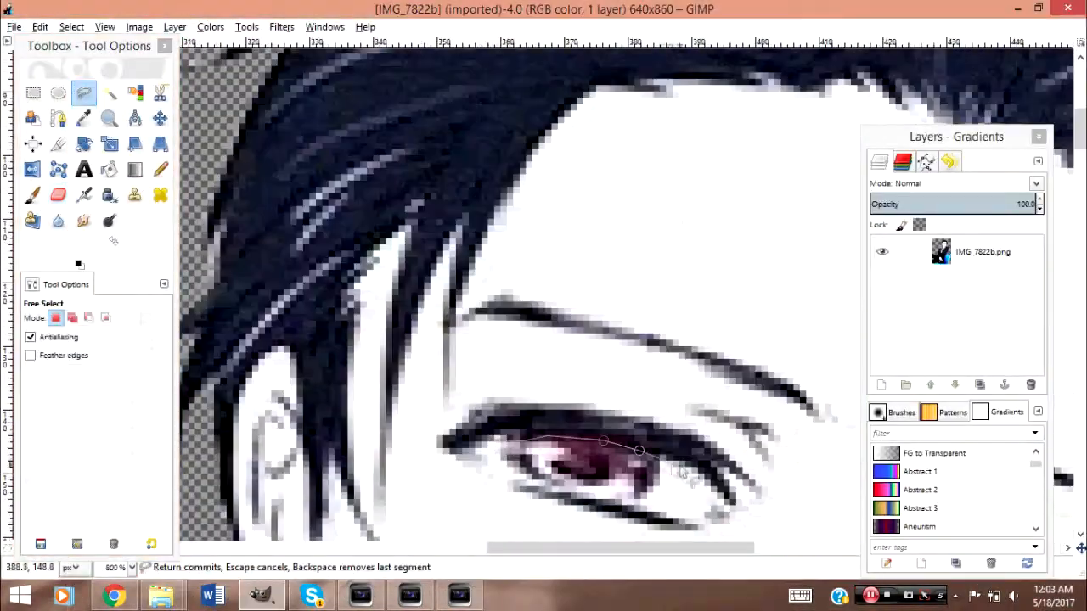
pyautogui.click(32, 194)
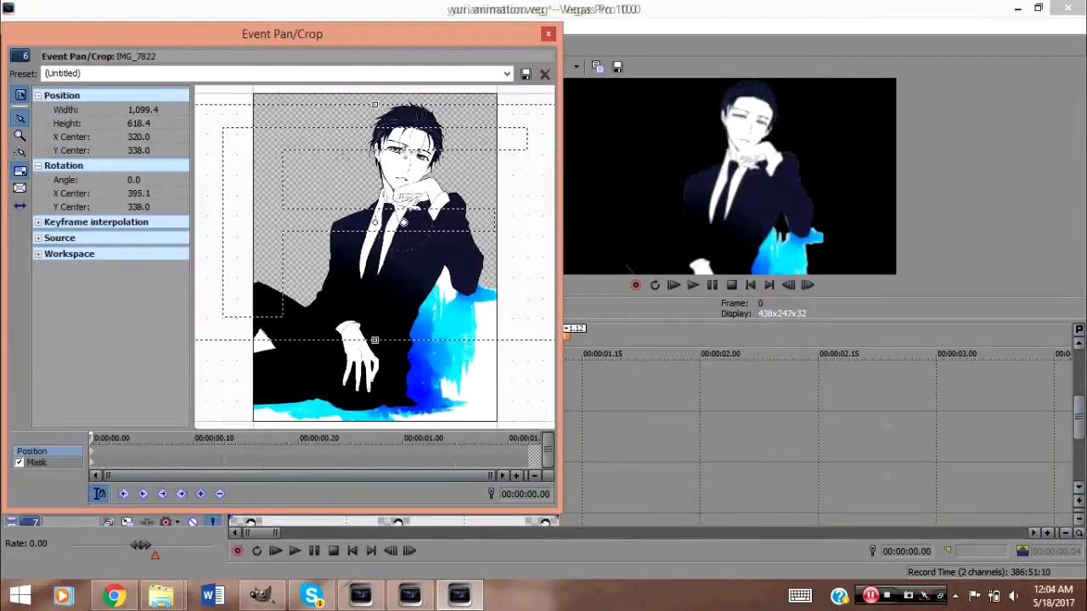
# - Set position keyframes later in the pan/crop timeline and return to the main project preview
pyautogui.click(20, 153)
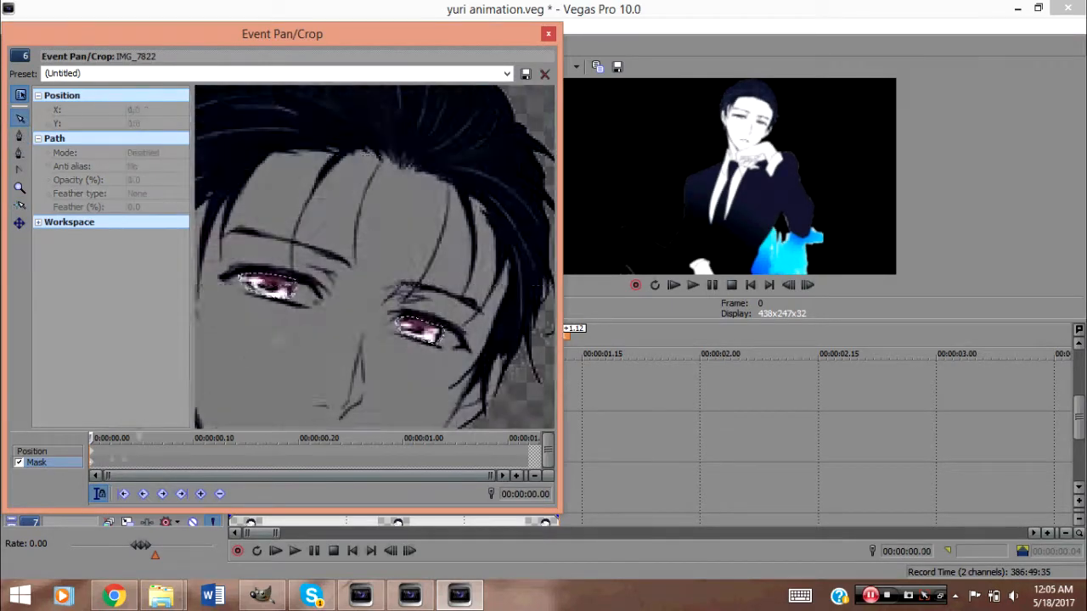
pyautogui.click(547, 34)
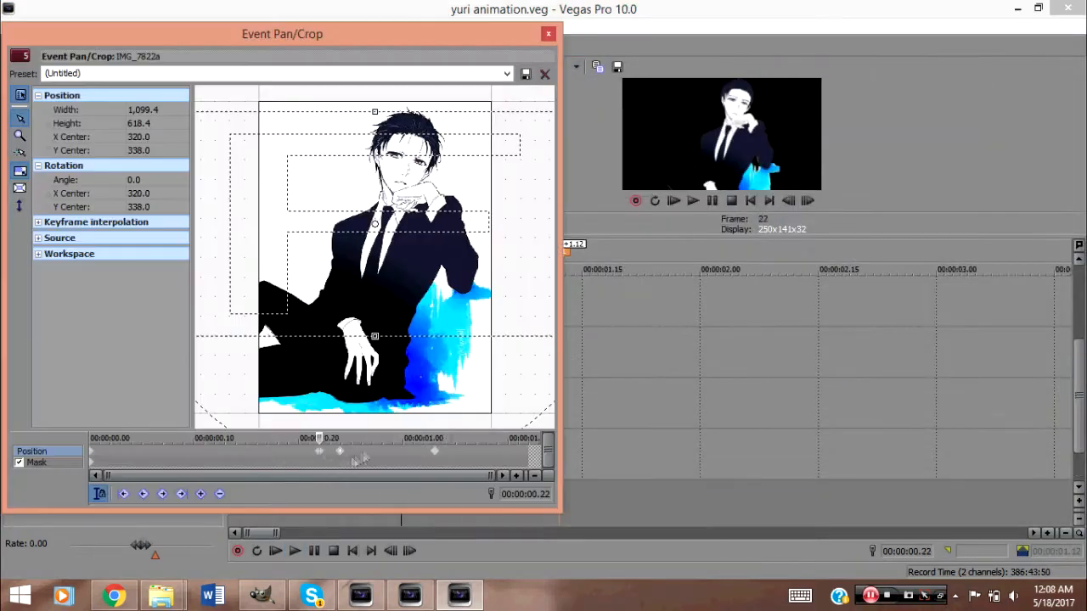
pyautogui.click(547, 34)
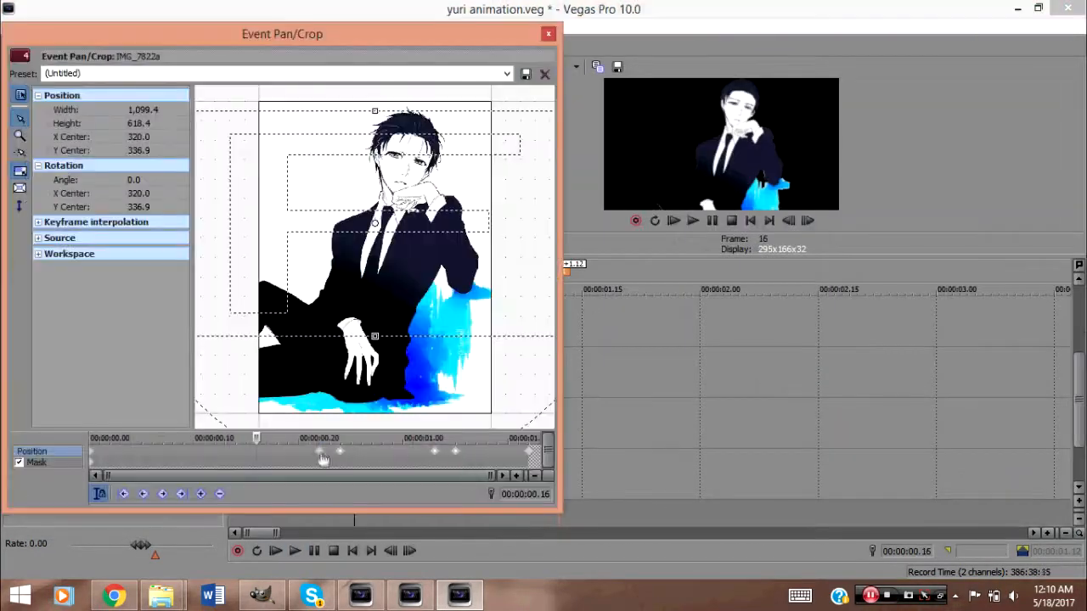
pyautogui.click(547, 34)
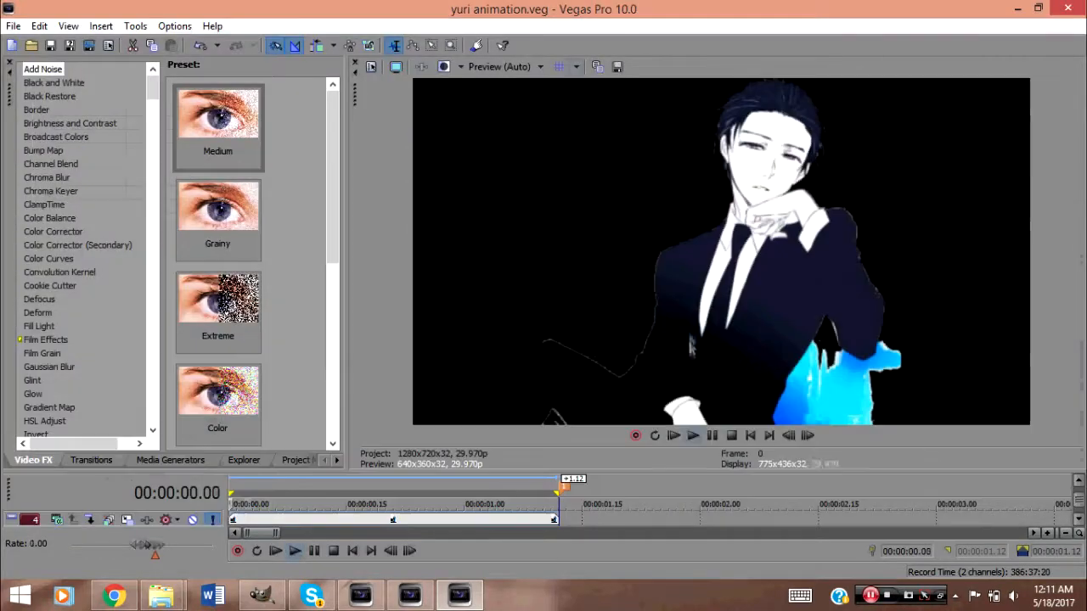